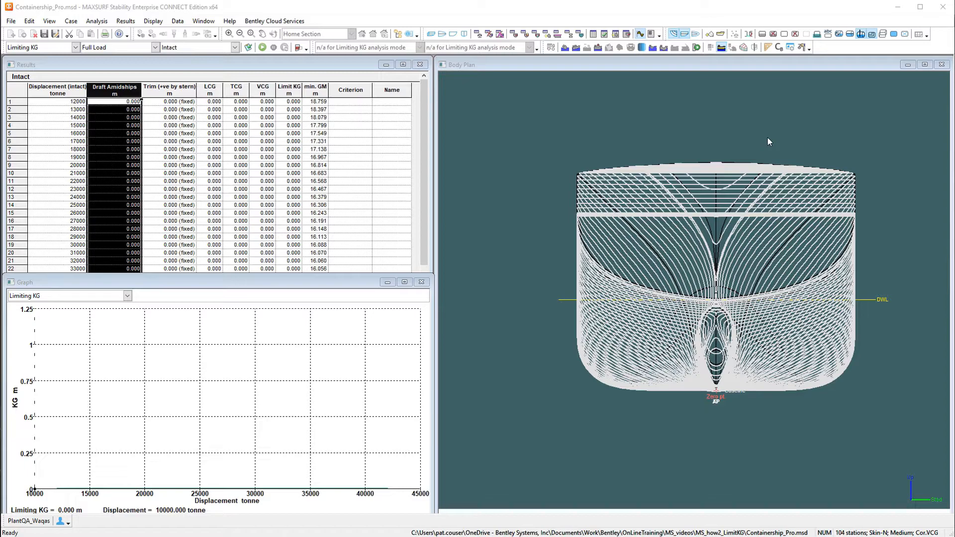
- Confirm the displacement range of 12000 t to 42000 t in 1000 t steps
{"action": "left_click", "coordinate": [75, 48]}
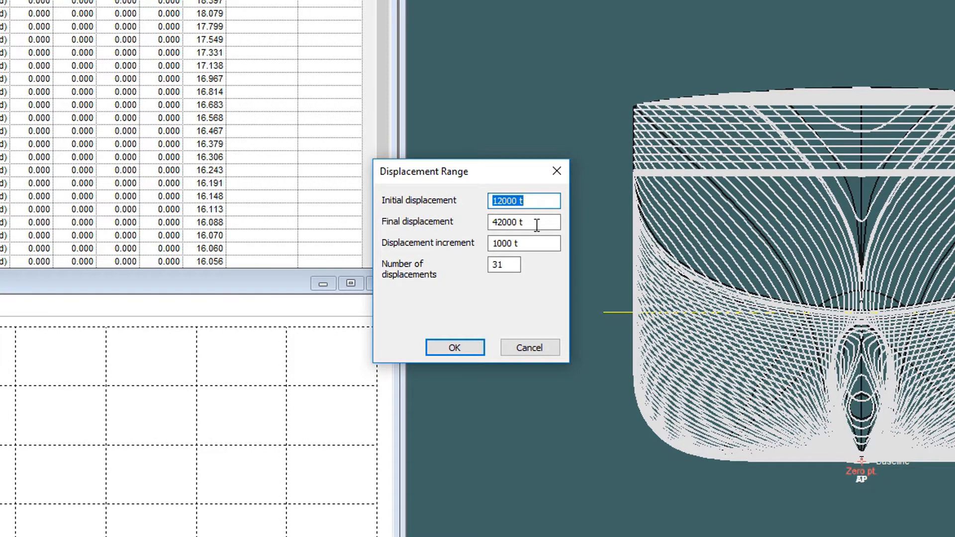
{"action": "mouse_move", "coordinate": [527, 248]}
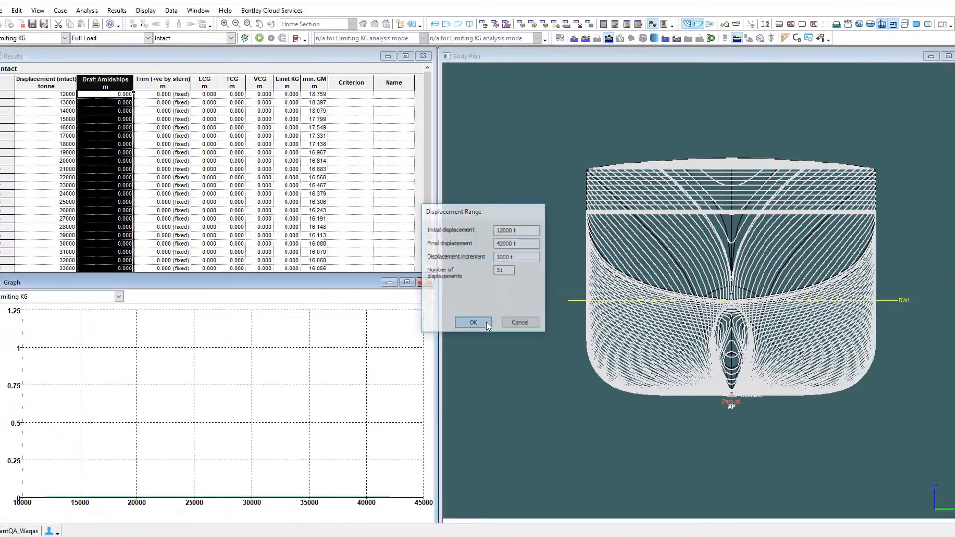
{"action": "left_click", "coordinate": [472, 323]}
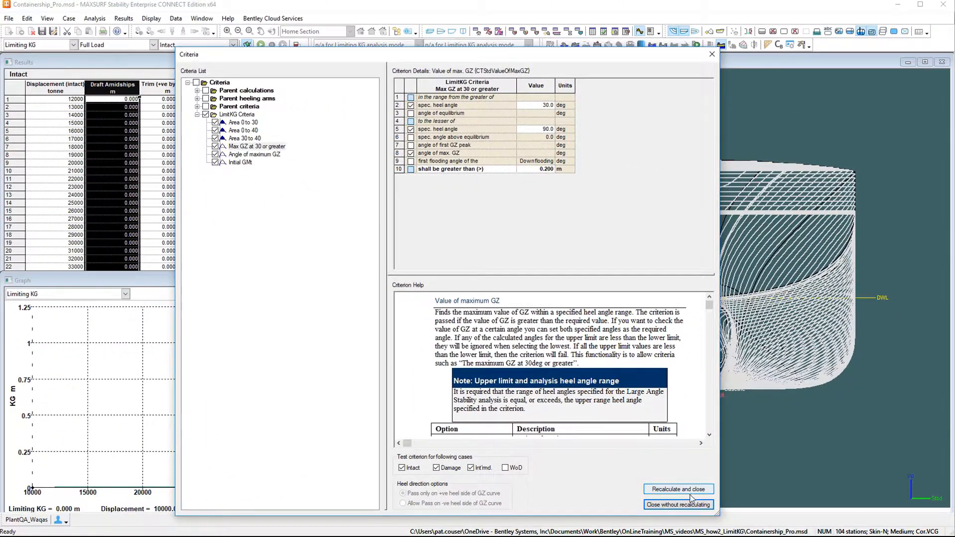
- Close the LimitKG criteria review without recalculating
{"action": "left_click", "coordinate": [677, 489]}
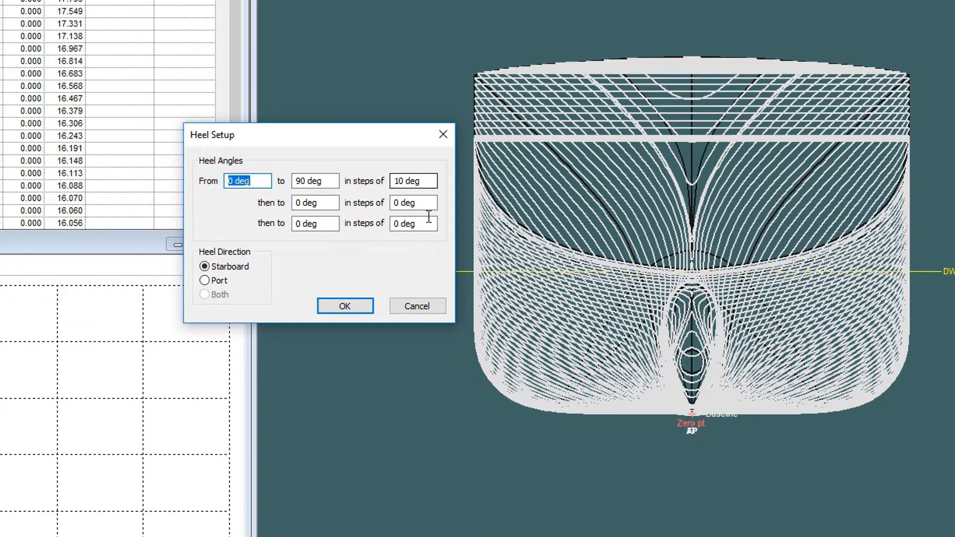
- Confirm heel angles 0 to 90 deg in 10 deg steps to starboard
{"action": "left_click", "coordinate": [344, 306]}
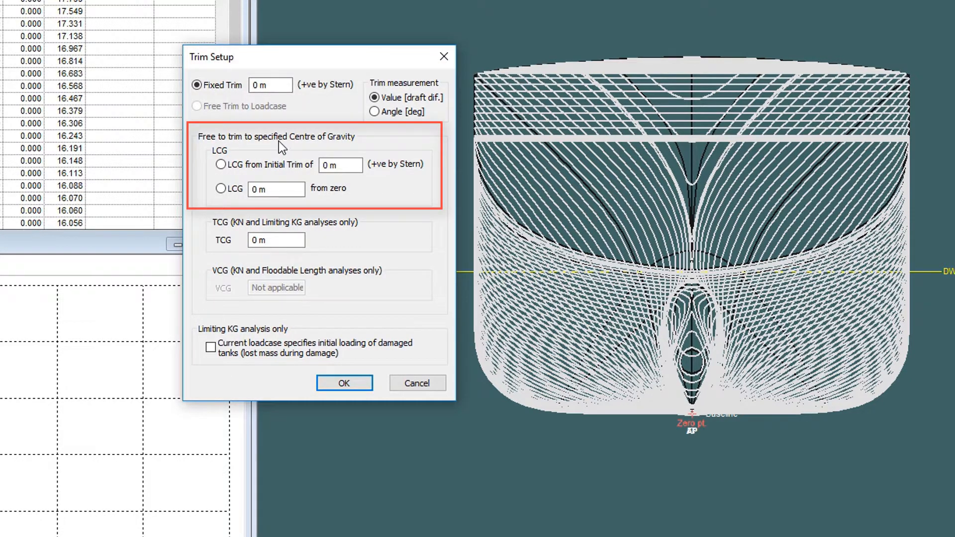
{"action": "mouse_move", "coordinate": [253, 157]}
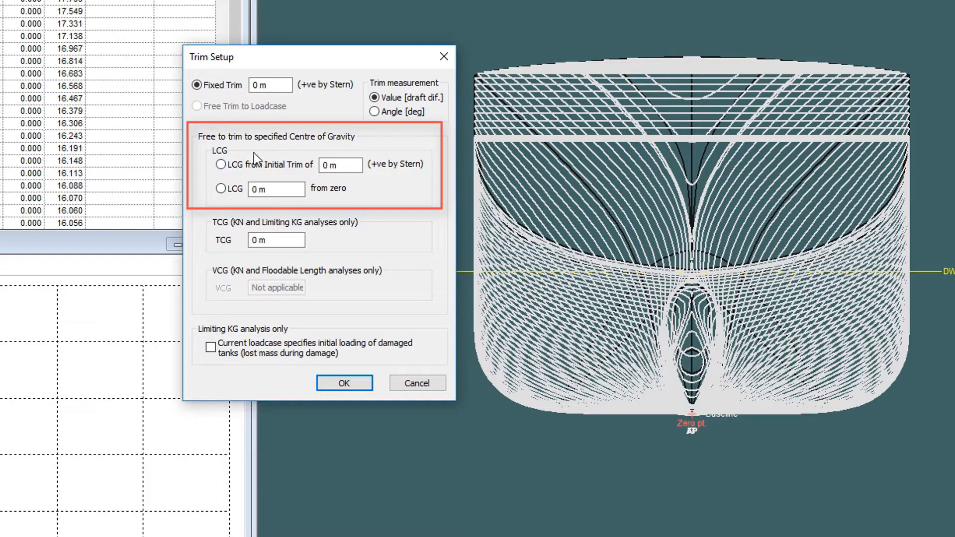
{"action": "mouse_move", "coordinate": [264, 172]}
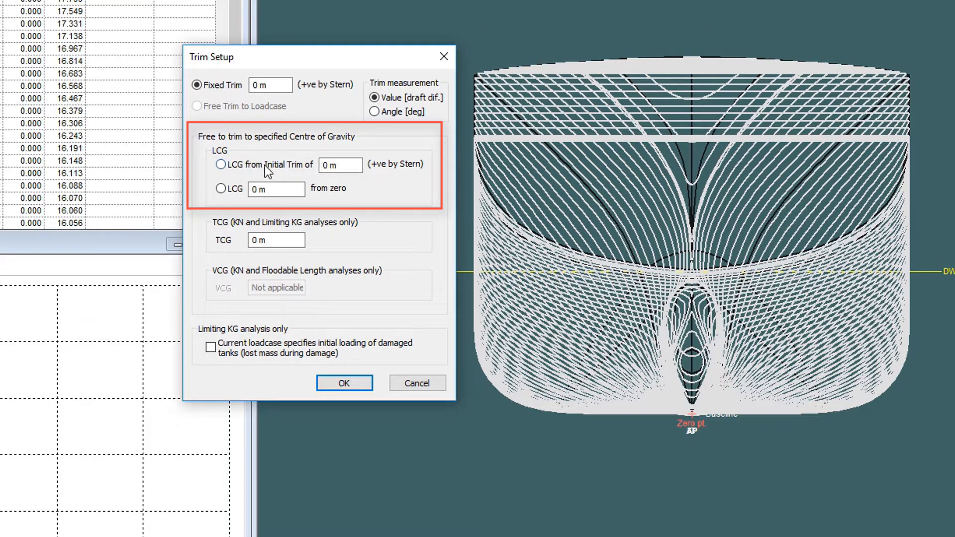
{"action": "mouse_move", "coordinate": [295, 180]}
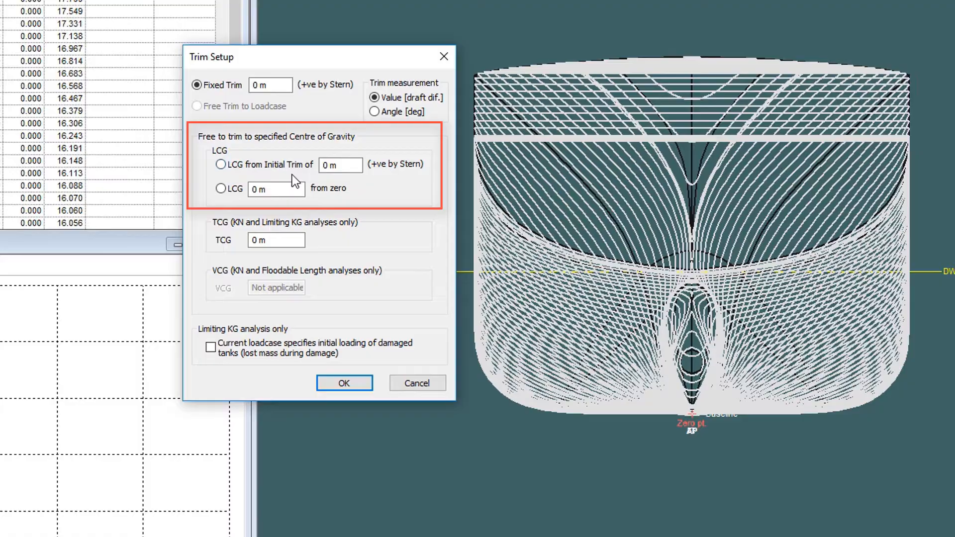
- Keep a fixed trim of 0 m and confirm the trim settings
{"action": "left_click", "coordinate": [340, 165]}
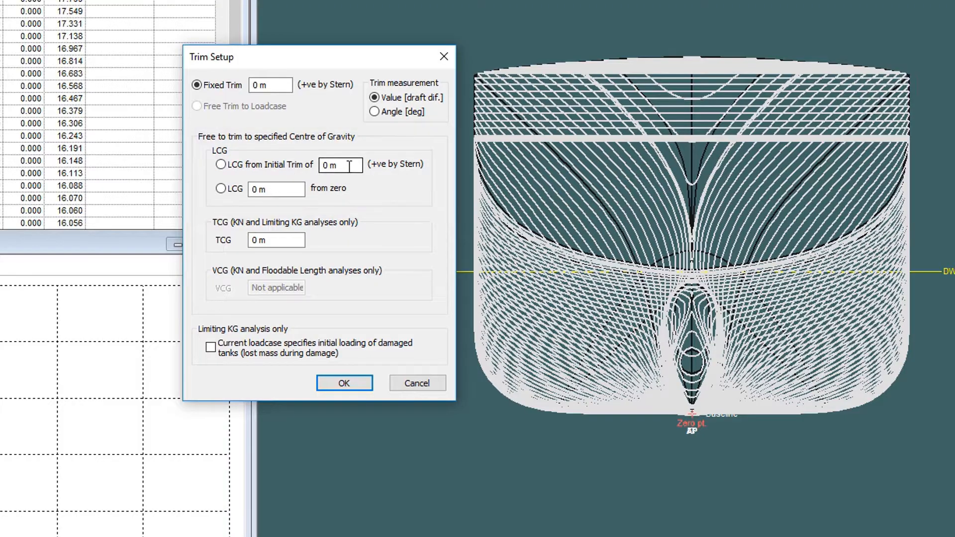
{"action": "left_click_drag", "start_coordinate": [317, 57], "coordinate": [384, 102]}
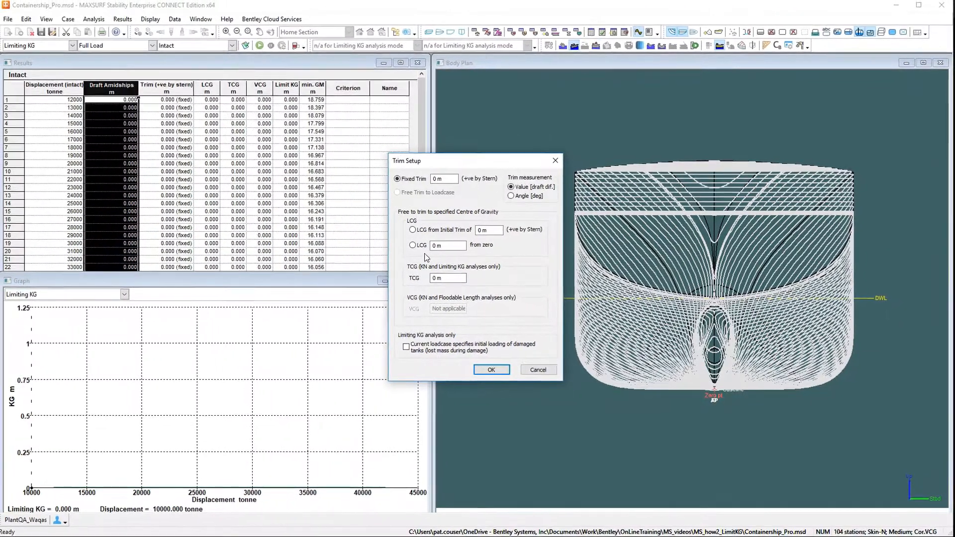
{"action": "left_click", "coordinate": [490, 370]}
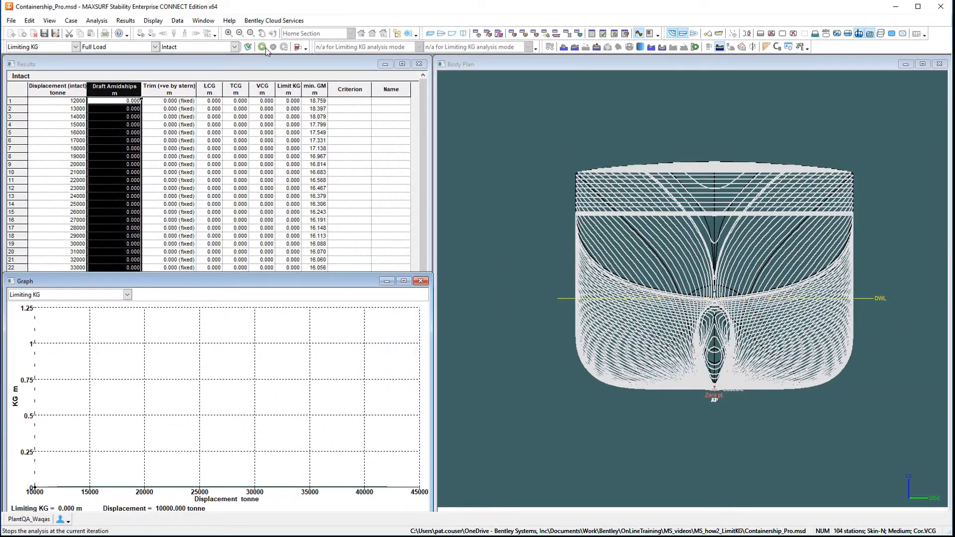
- Start the limiting KG analysis to fill the results table per displacement
{"action": "left_click", "coordinate": [260, 46]}
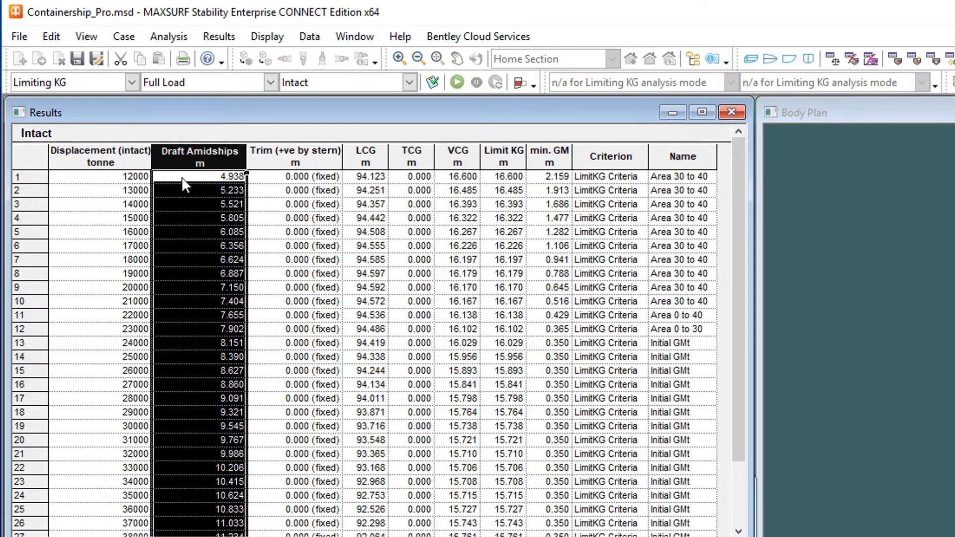
{"action": "mouse_move", "coordinate": [387, 163]}
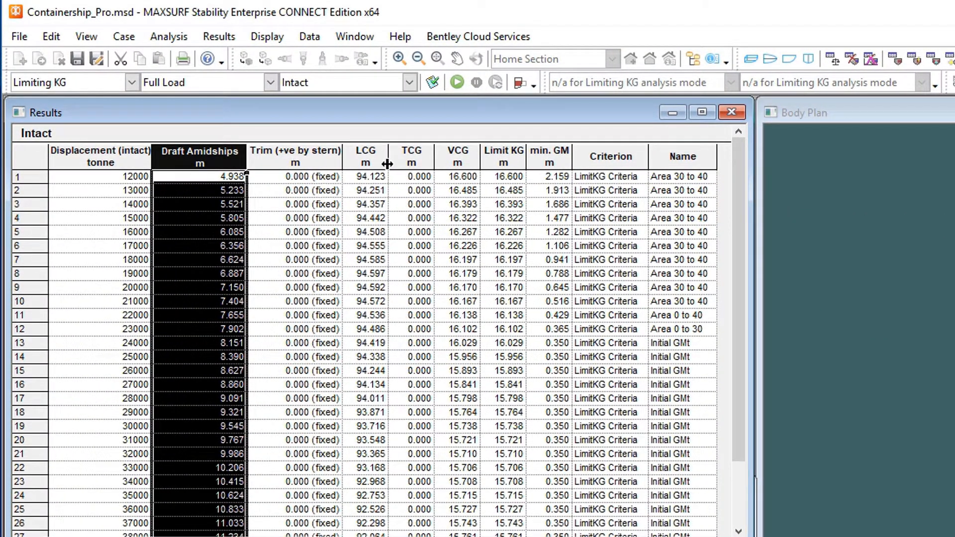
{"action": "mouse_move", "coordinate": [458, 160]}
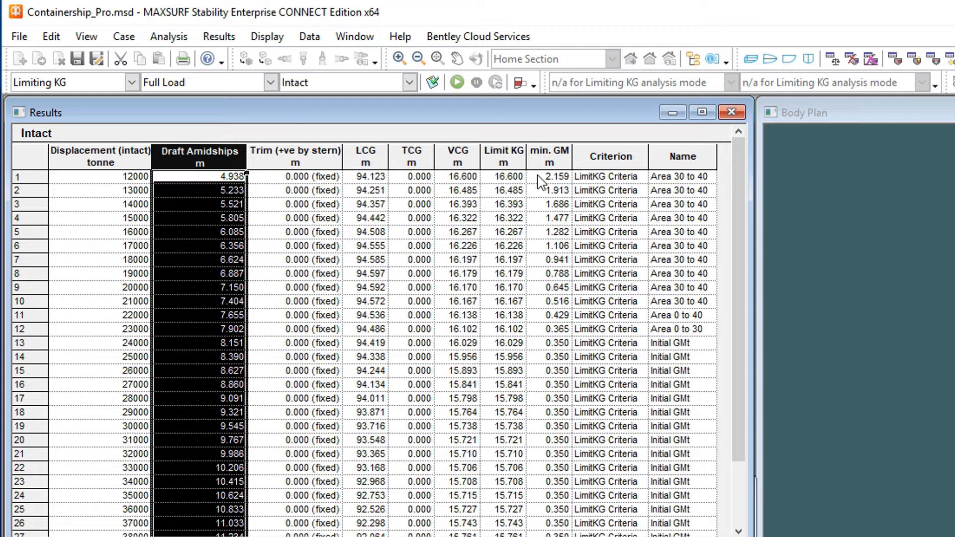
{"action": "mouse_move", "coordinate": [607, 195]}
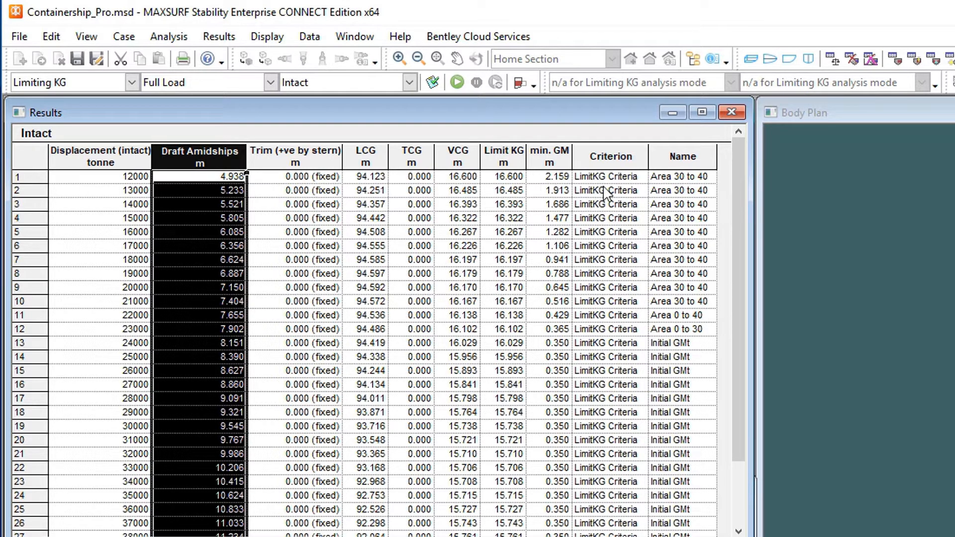
{"action": "mouse_move", "coordinate": [685, 188]}
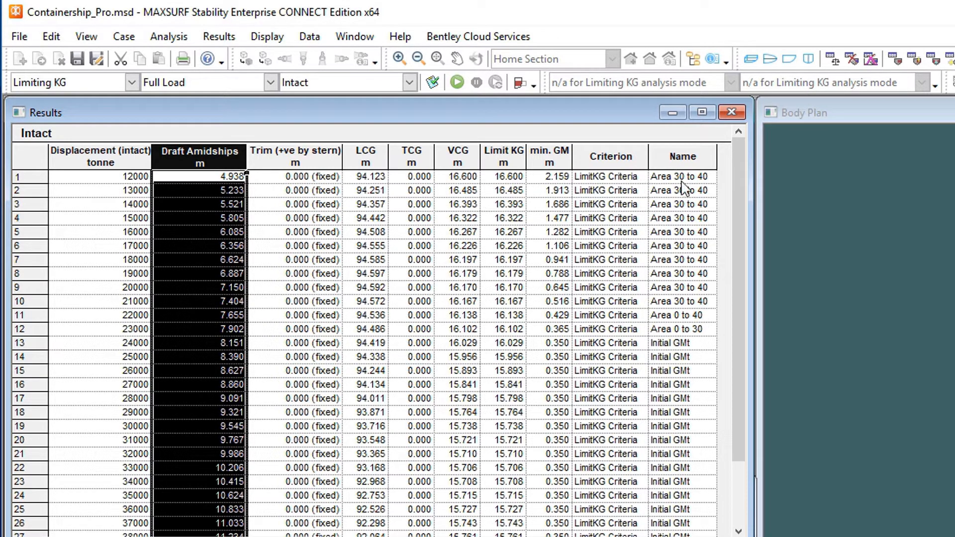
{"action": "scroll", "scroll_direction": "down", "scroll_amount": 3}
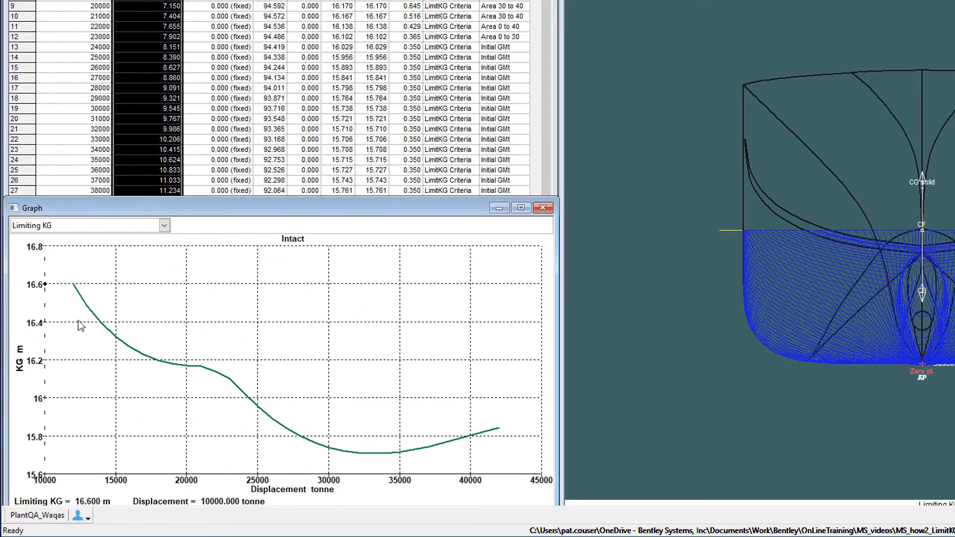
{"action": "mouse_move", "coordinate": [232, 373]}
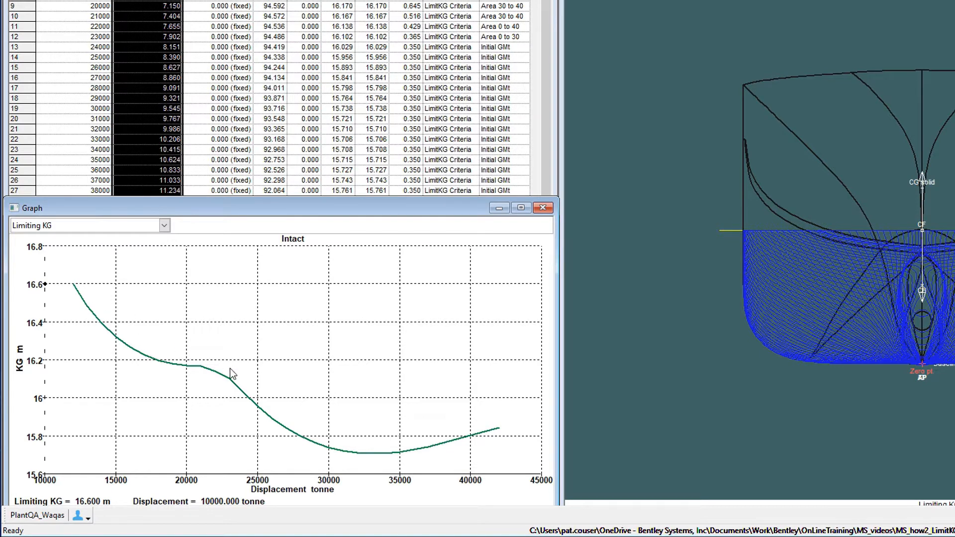
{"action": "mouse_move", "coordinate": [205, 352]}
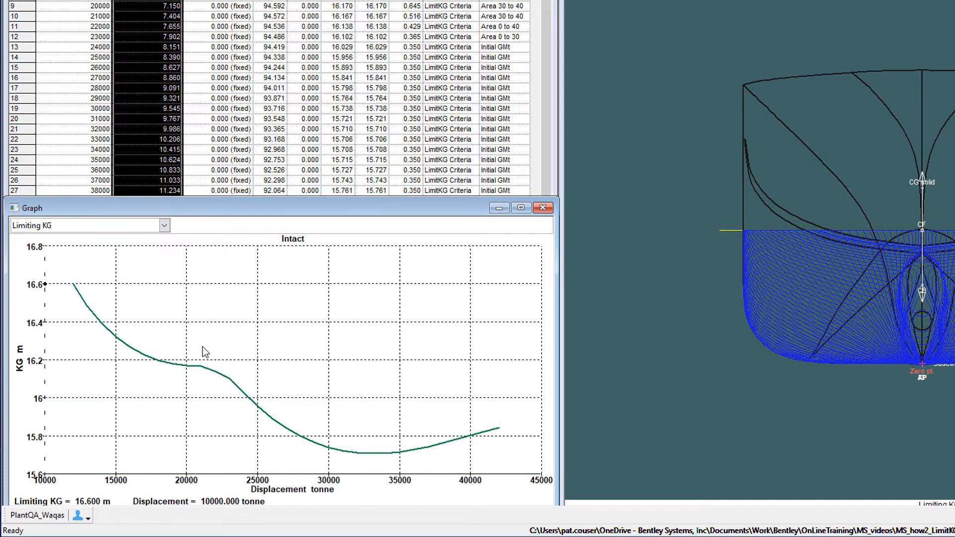